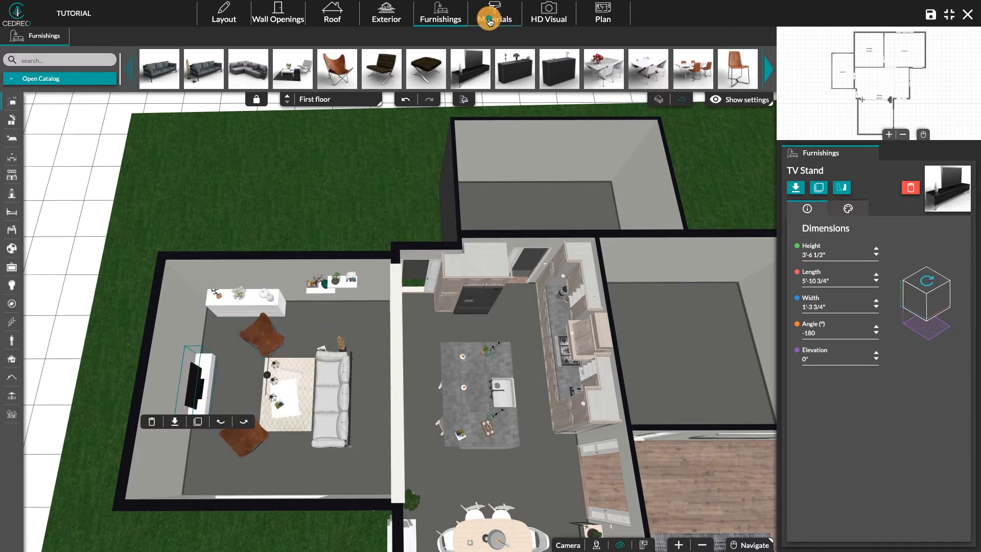
Apply wood planks to the living room floor and Gray #5A6872 to its back wall.
click(495, 12)
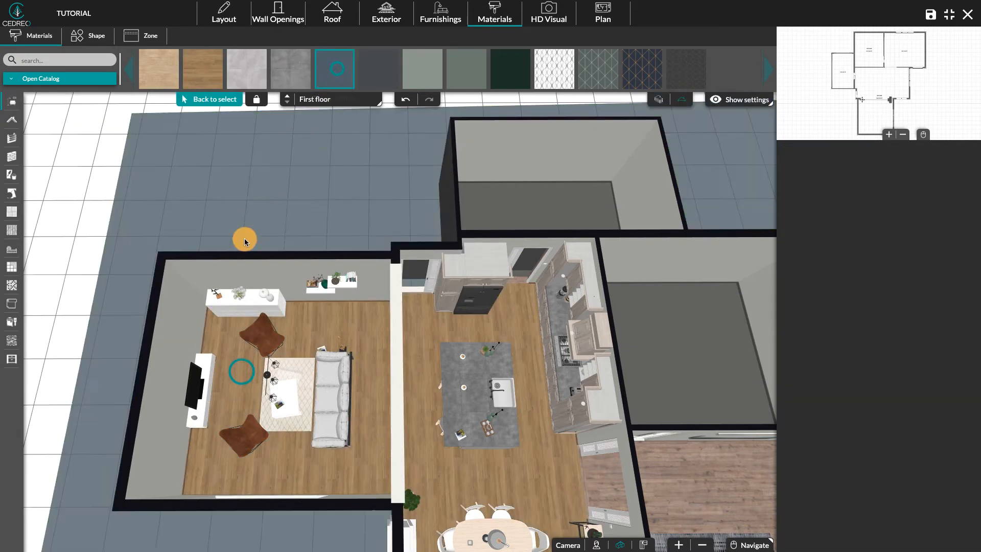
click(609, 190)
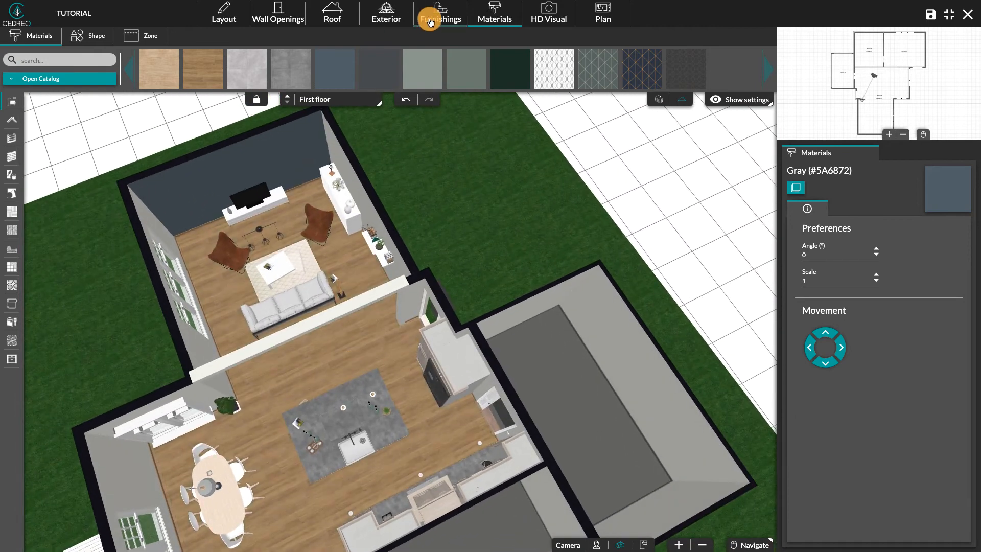
Place the Storage > Bookshelf pack in the living room corner.
click(440, 14)
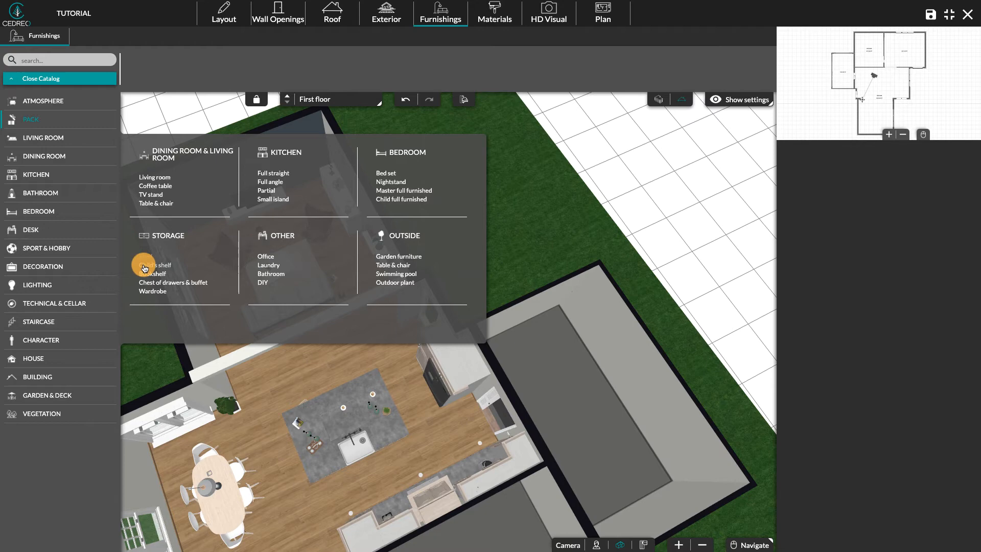
click(153, 265)
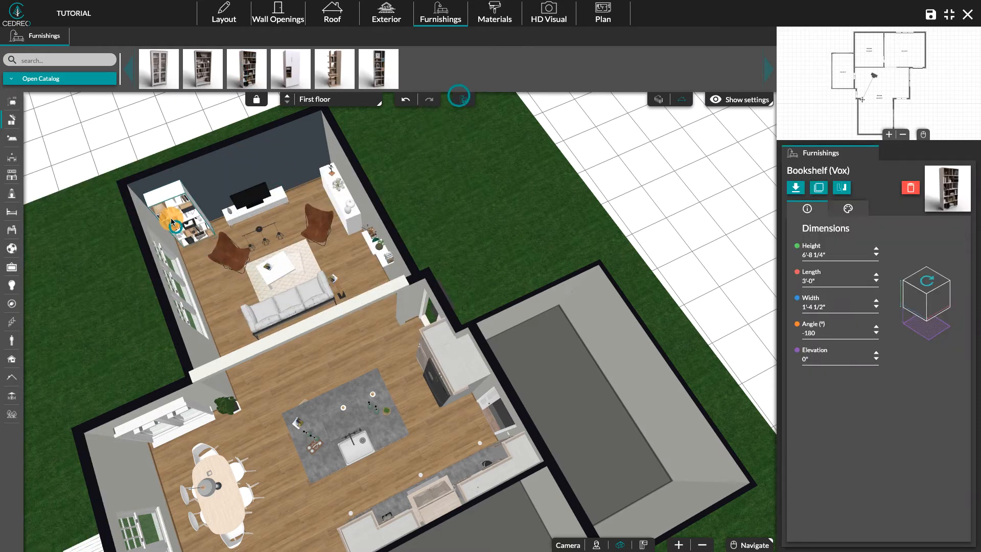
Place a desk pack rotated a quarter turn in the side room, then search the catalog for 'carpet'.
click(41, 78)
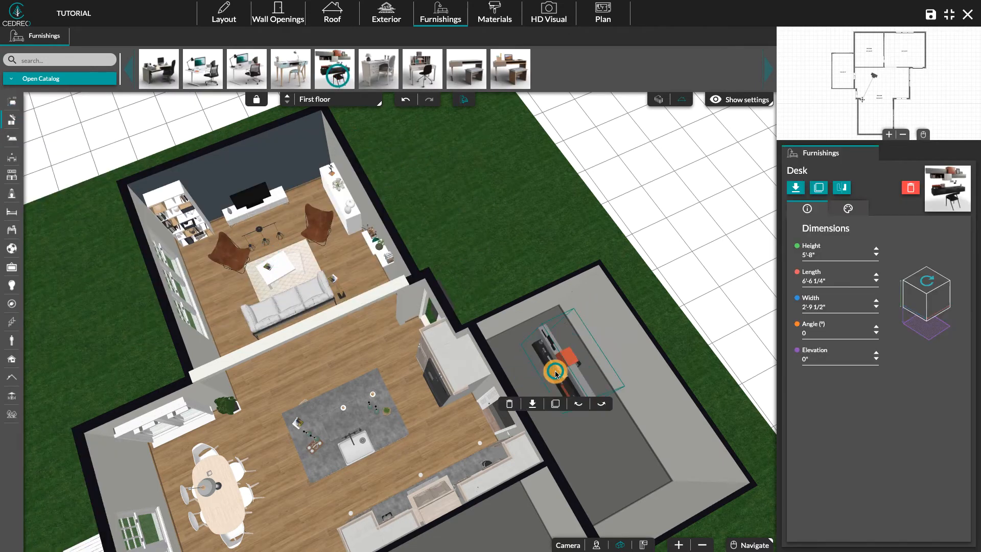
drag(554, 371, 586, 349)
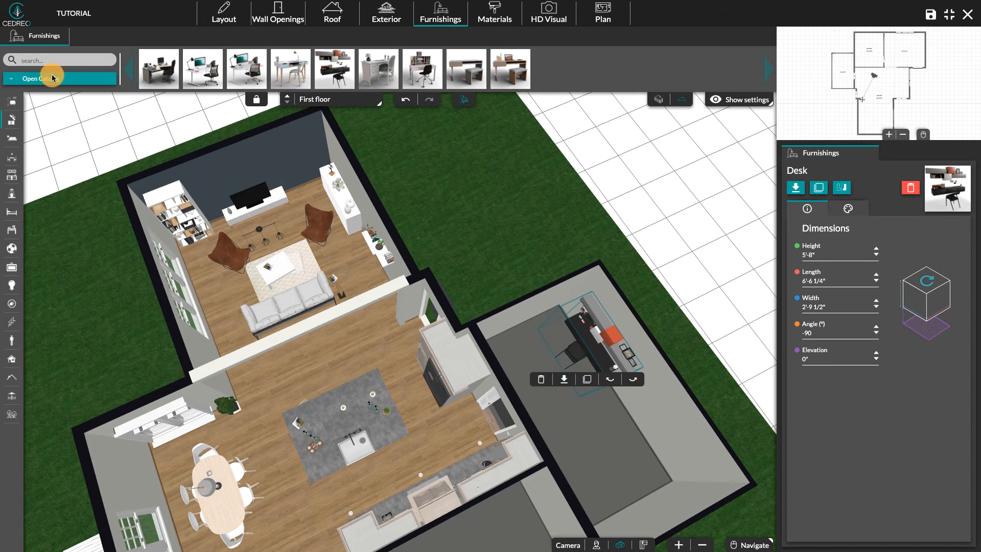
text(carpet)
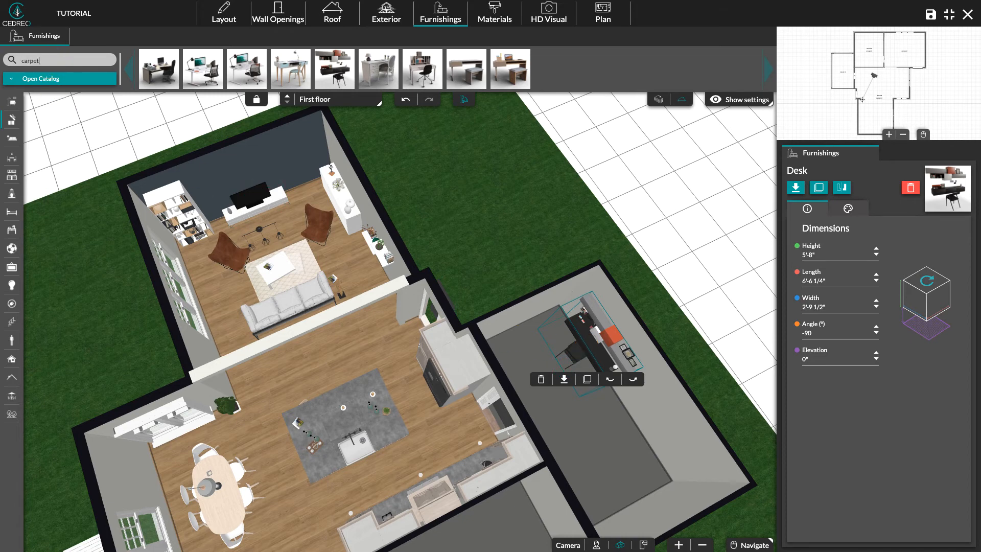